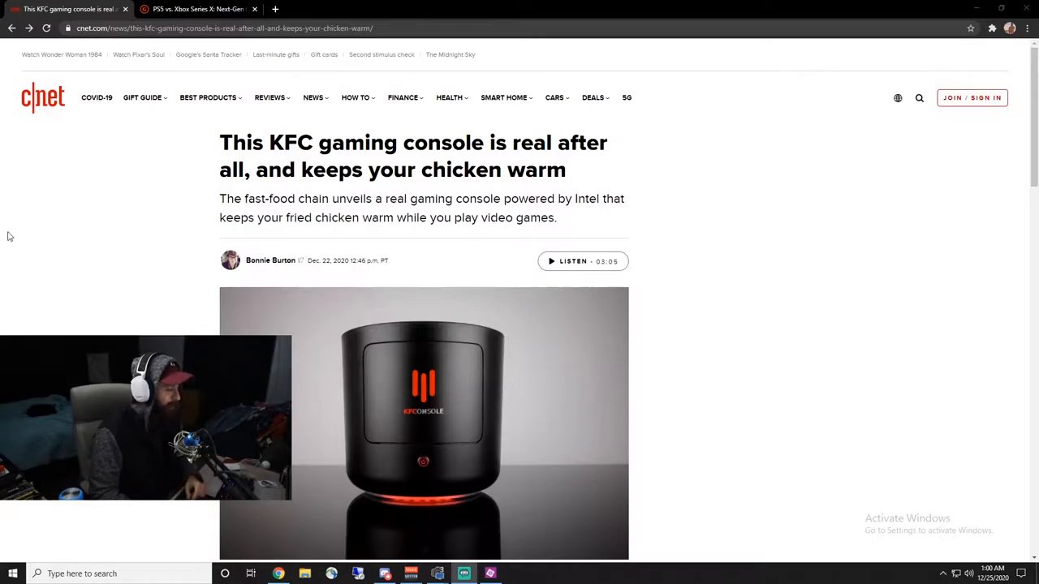
# Step: Scroll through the opening paragraphs of the CNET KFConsole article
pyautogui.scroll(-3)
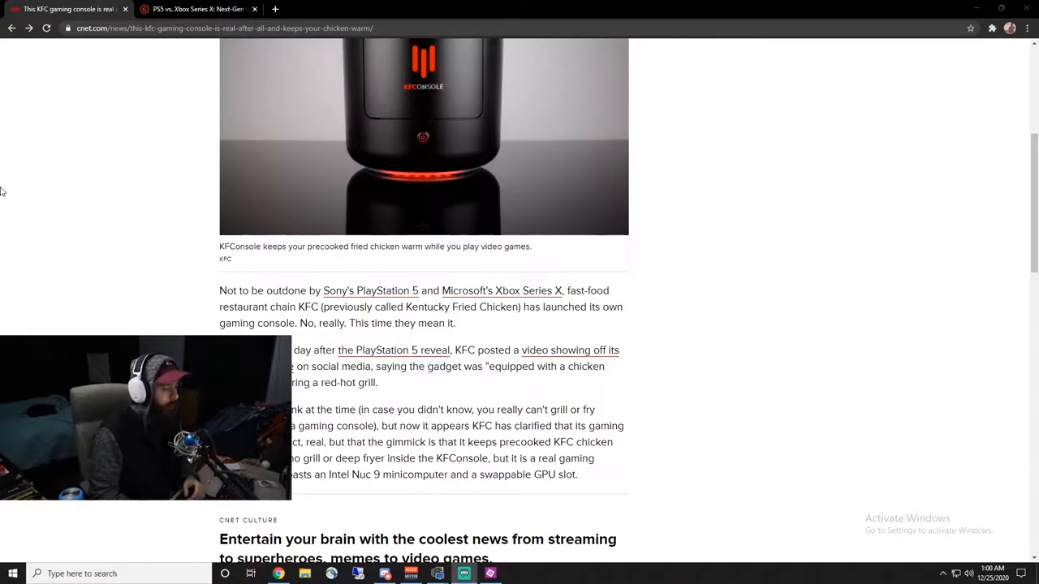
pyautogui.scroll(-3)
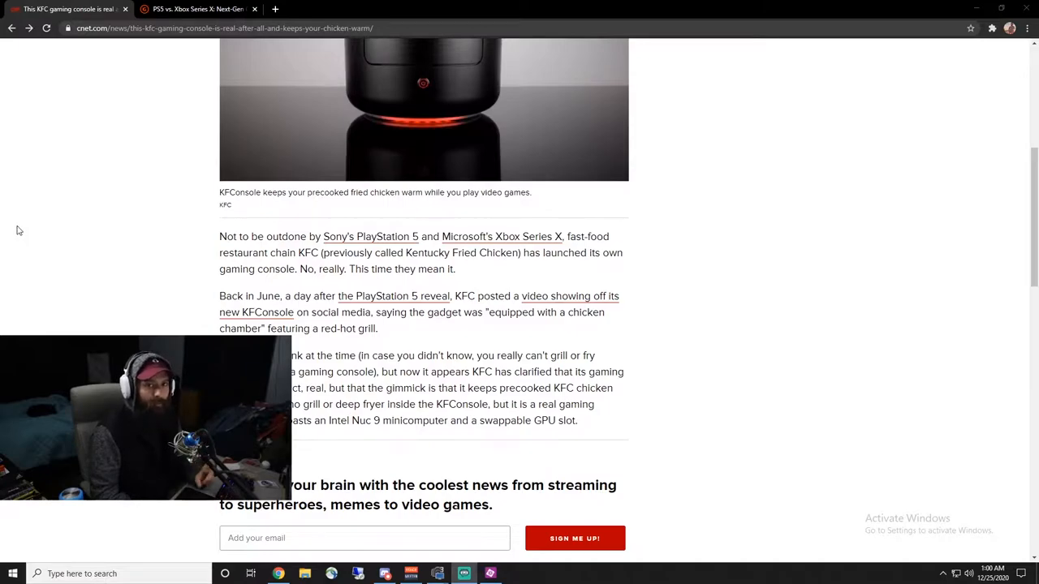
pyautogui.moveTo(3, 265)
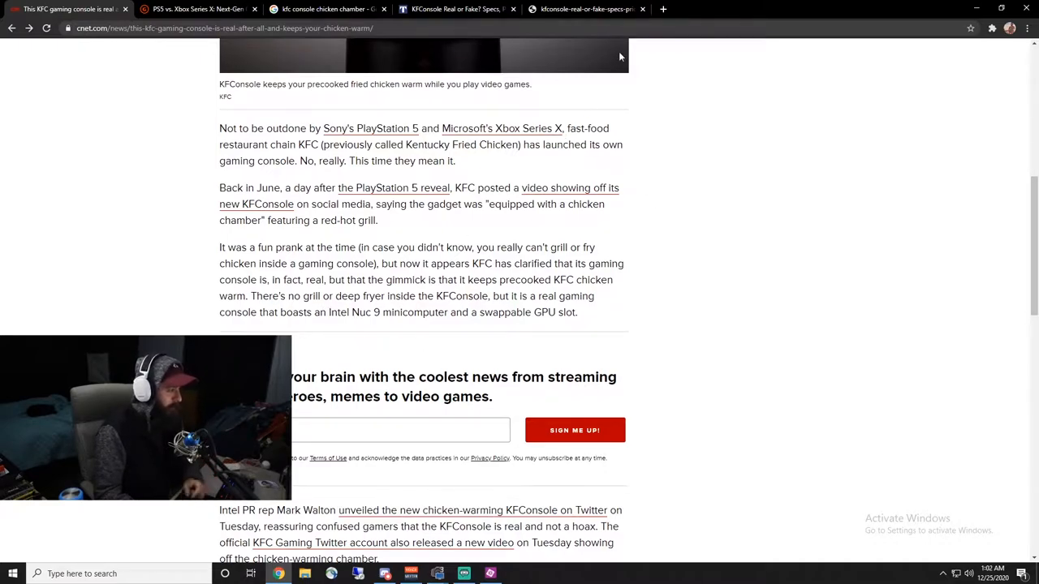
pyautogui.moveTo(663, 9)
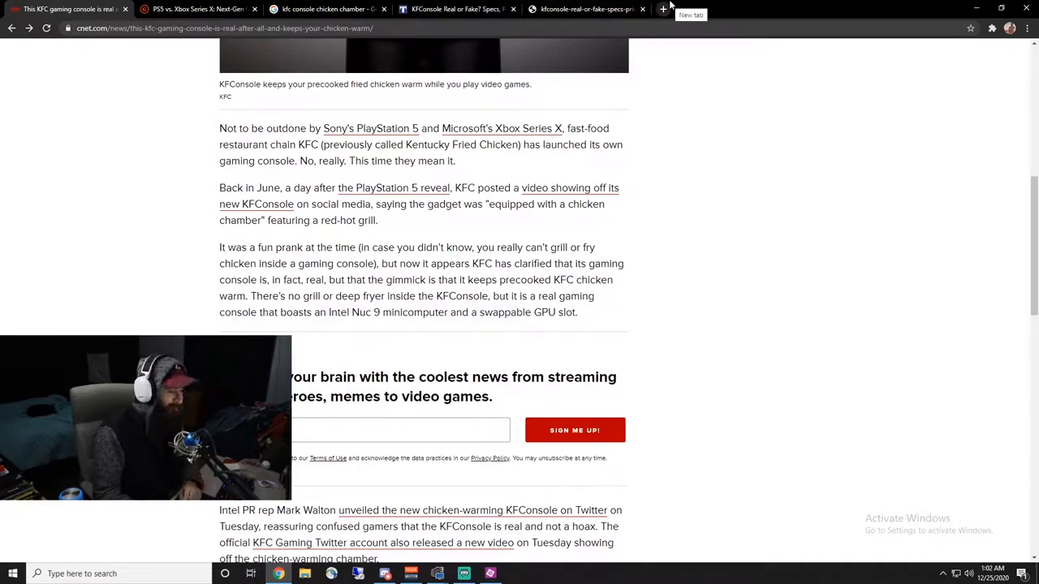
pyautogui.moveTo(690, 97)
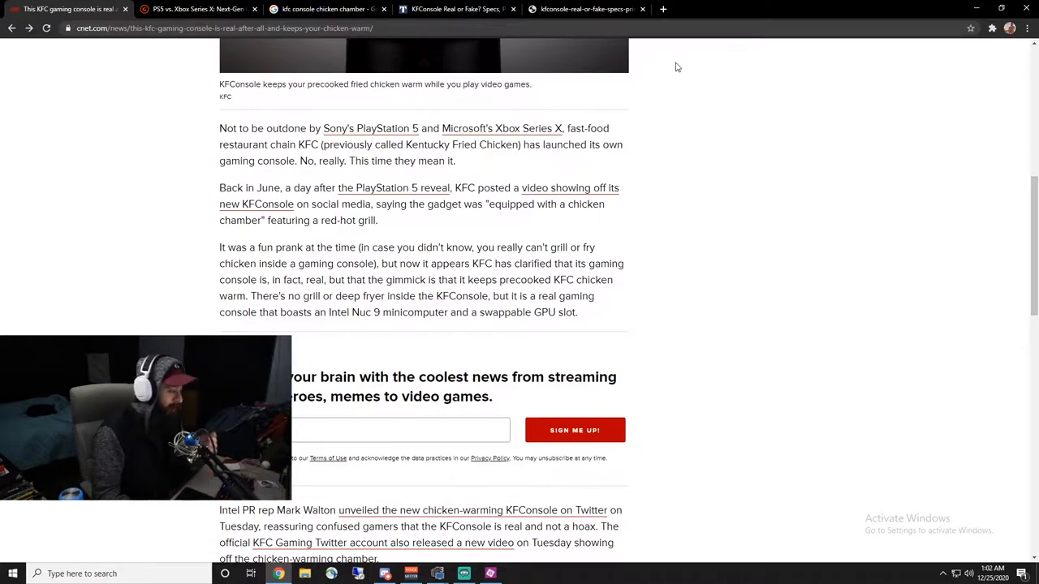
pyautogui.moveTo(650, 40)
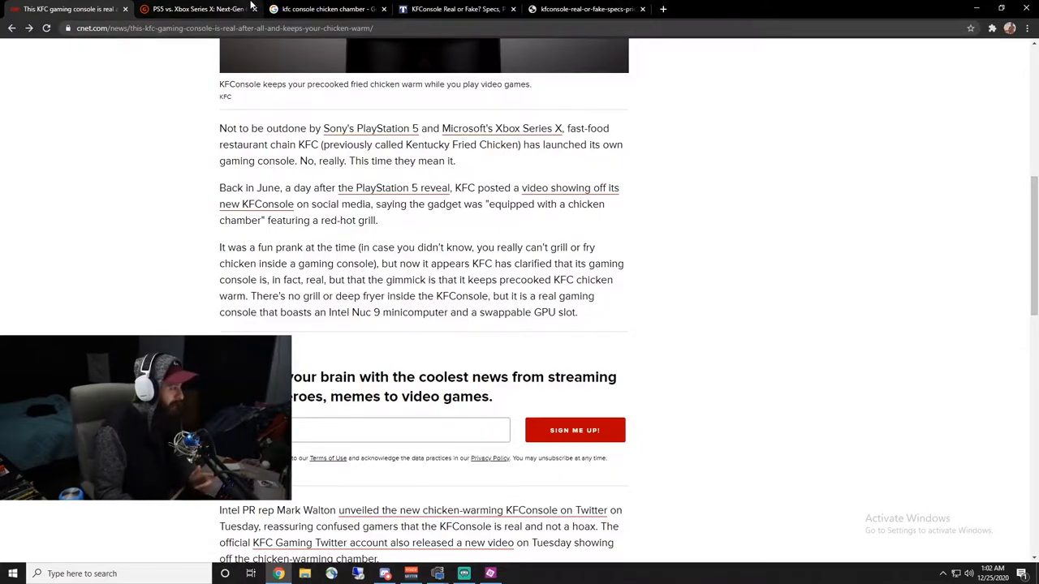
# Step: Read further through the KFConsole specs, then switch to GameSpot's PS5 vs Xbox Series X comparison
pyautogui.scroll(-3)
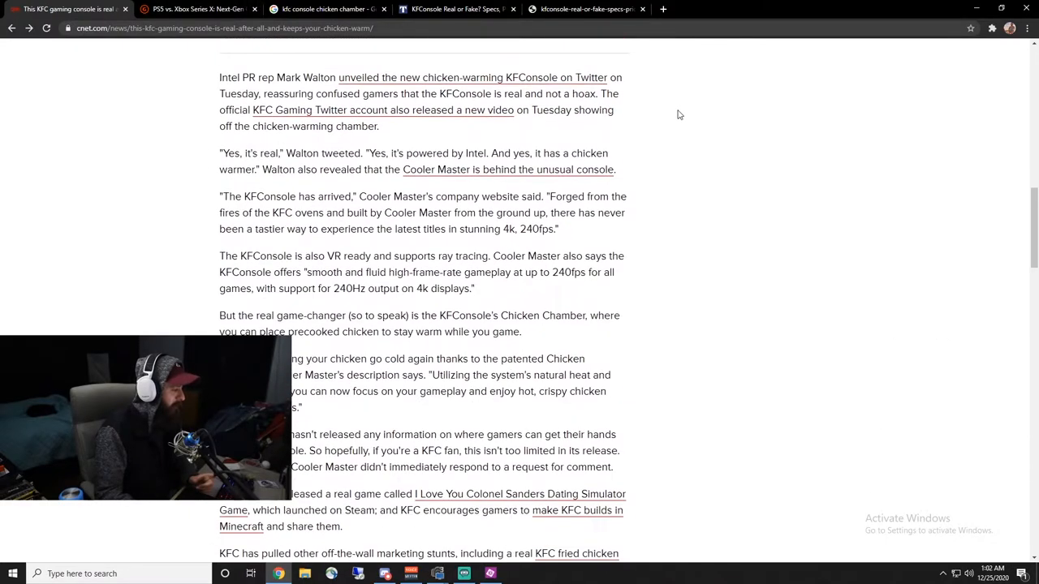
pyautogui.scroll(-3)
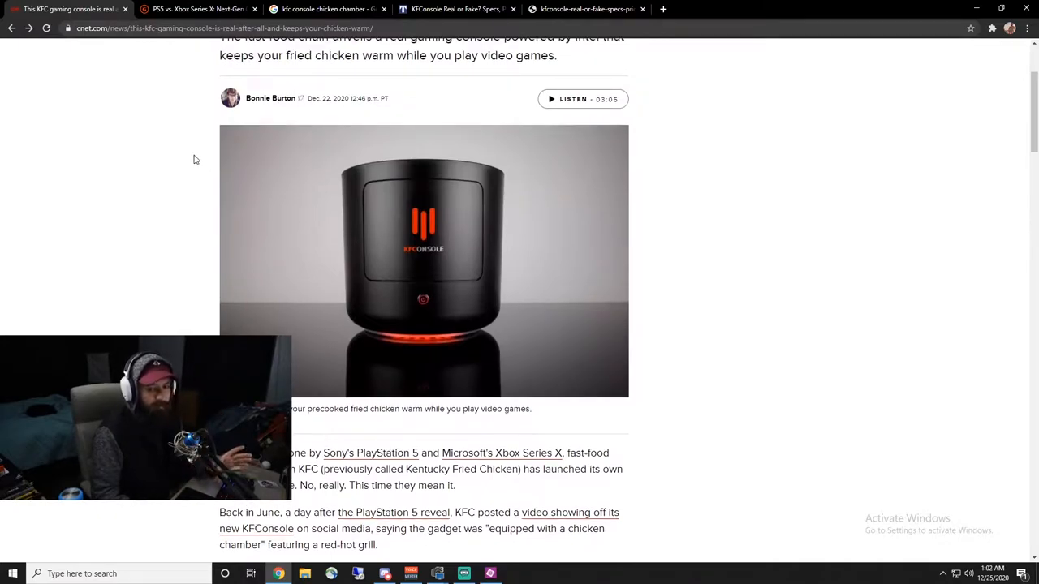
pyautogui.moveTo(2, 276)
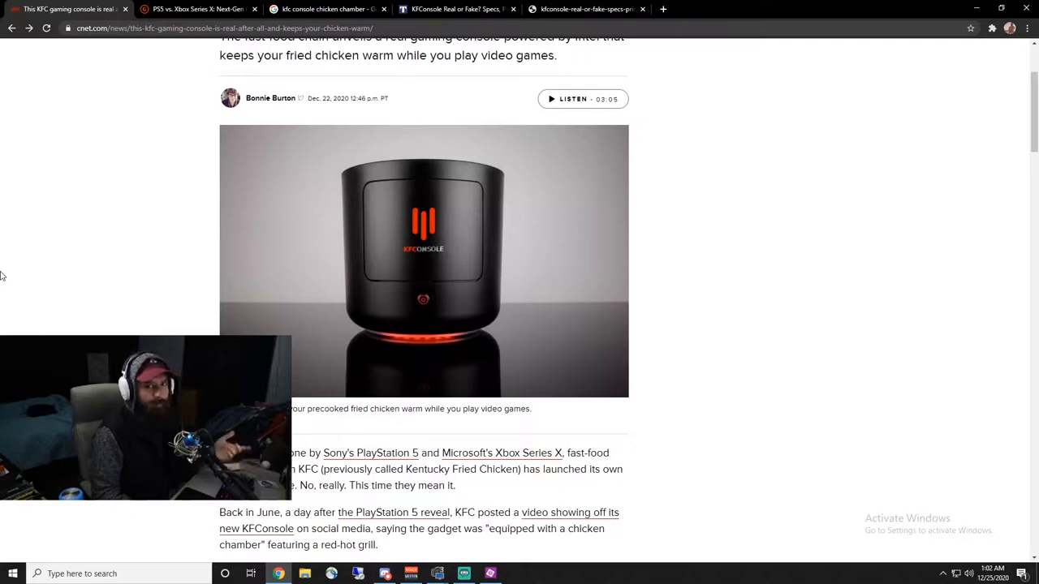
pyautogui.scroll(-3)
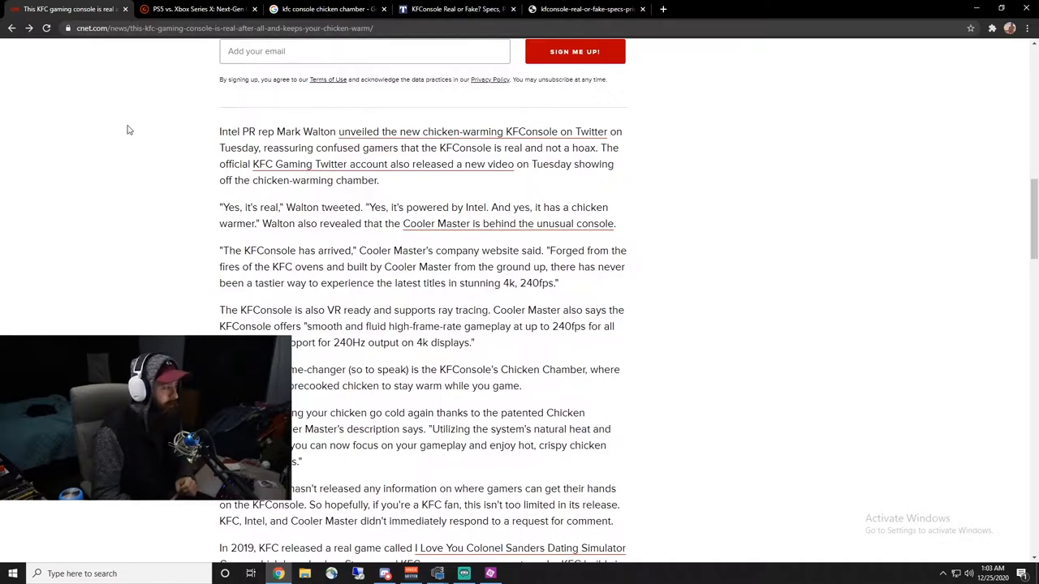
pyautogui.click(199, 9)
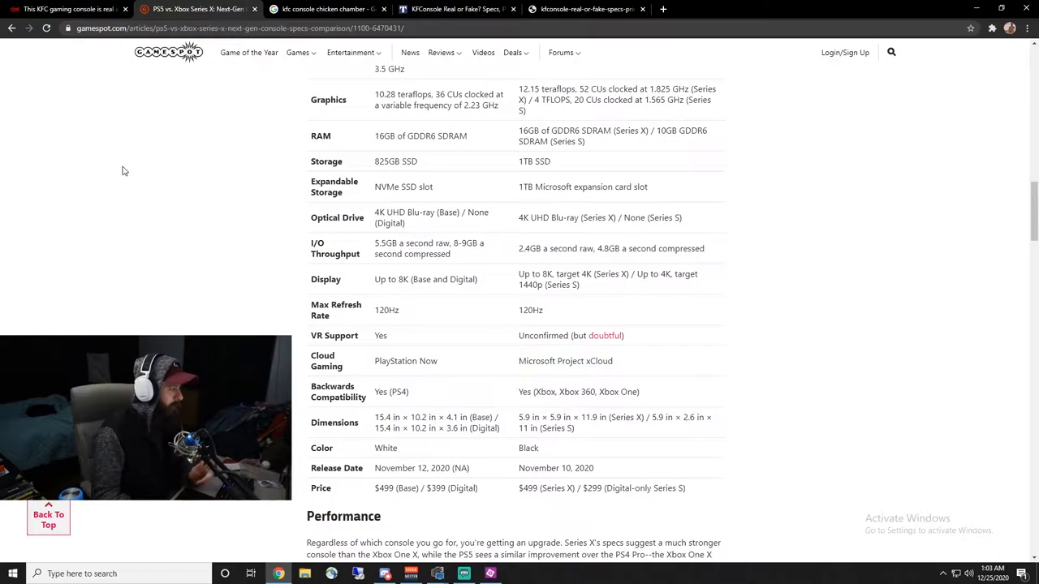
pyautogui.moveTo(406, 208)
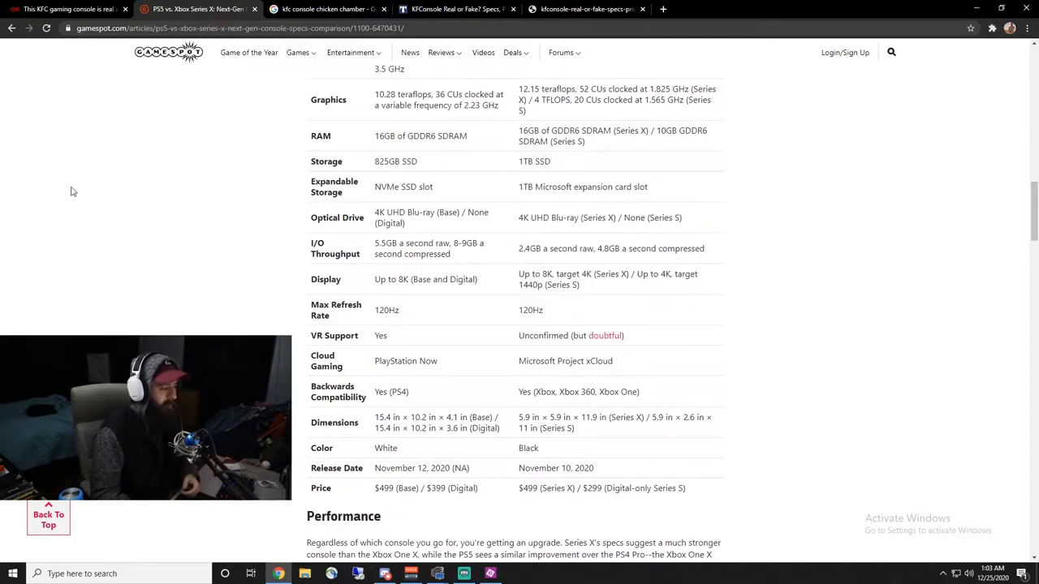
pyautogui.moveTo(60, 172)
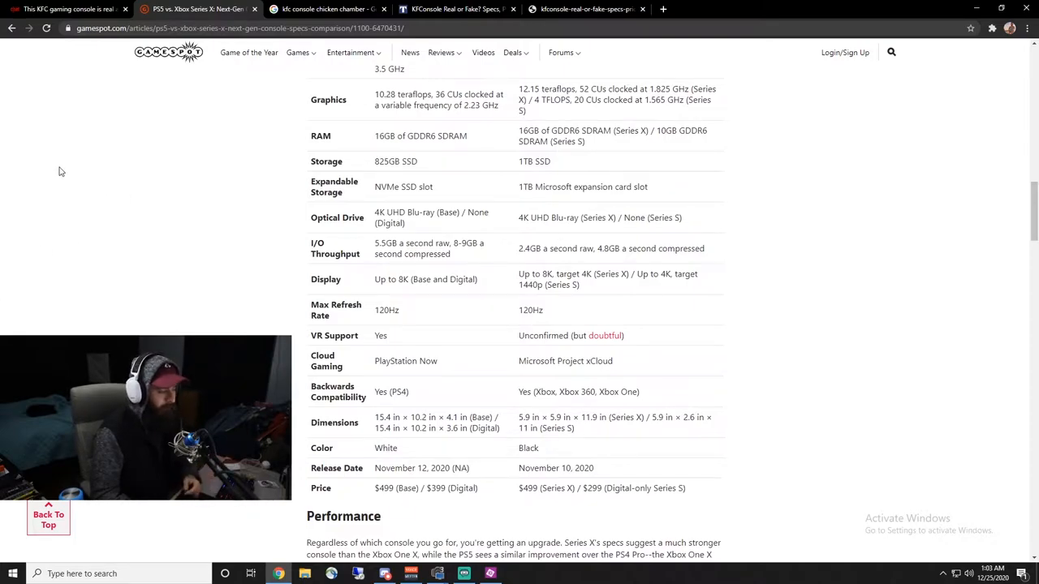
pyautogui.moveTo(361, 202)
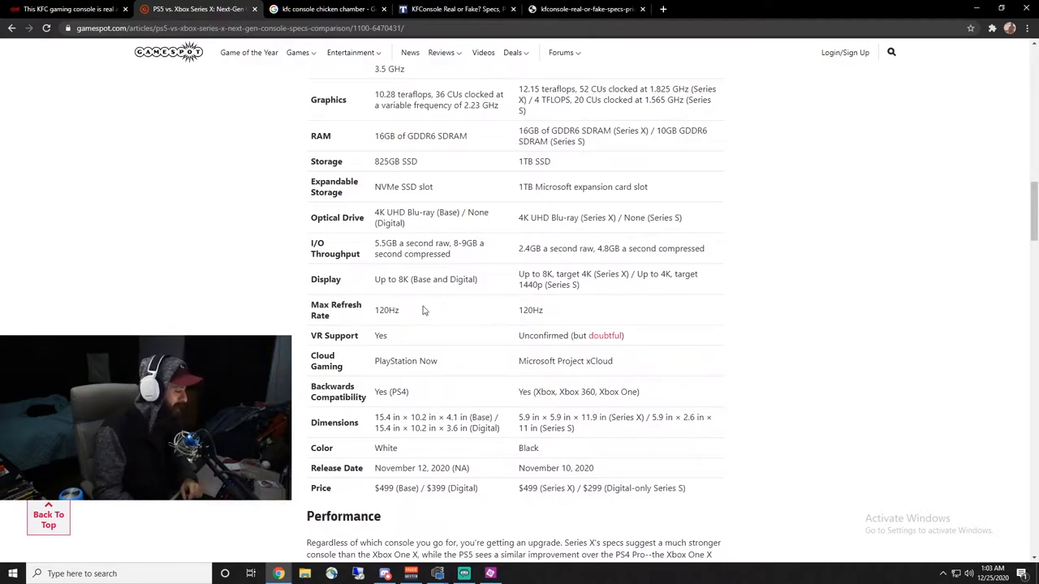
# Step: Highlight the PS5's 120Hz max refresh rate, then return to the CNET KFConsole article
pyautogui.doubleClick(393, 310)
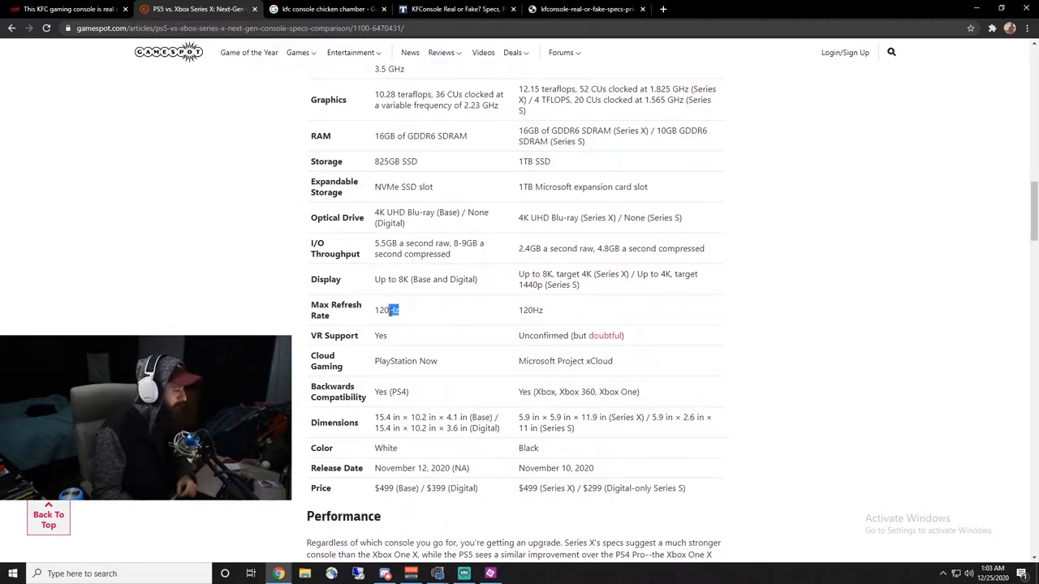
pyautogui.click(65, 9)
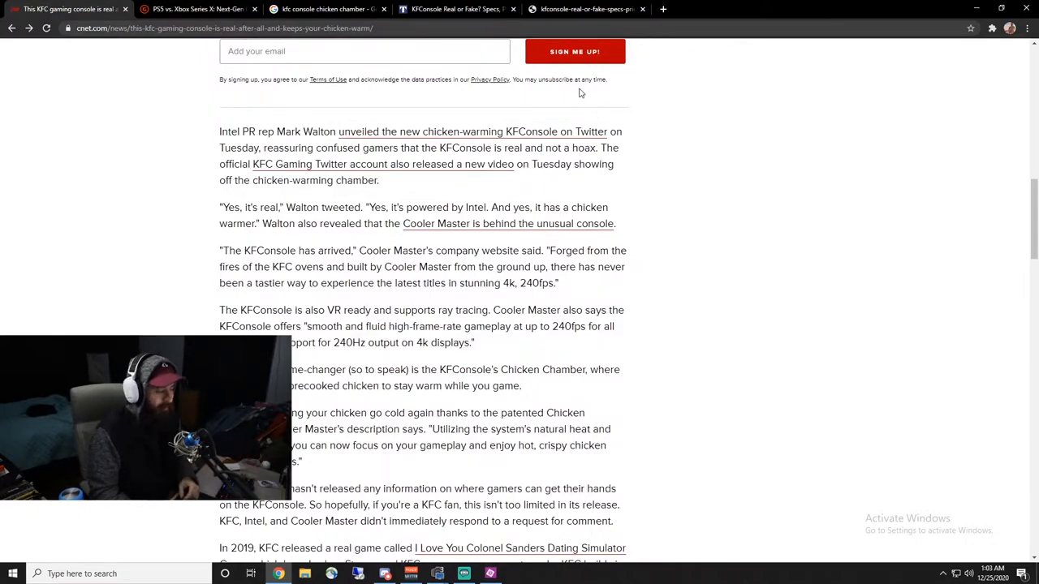
pyautogui.moveTo(2, 246)
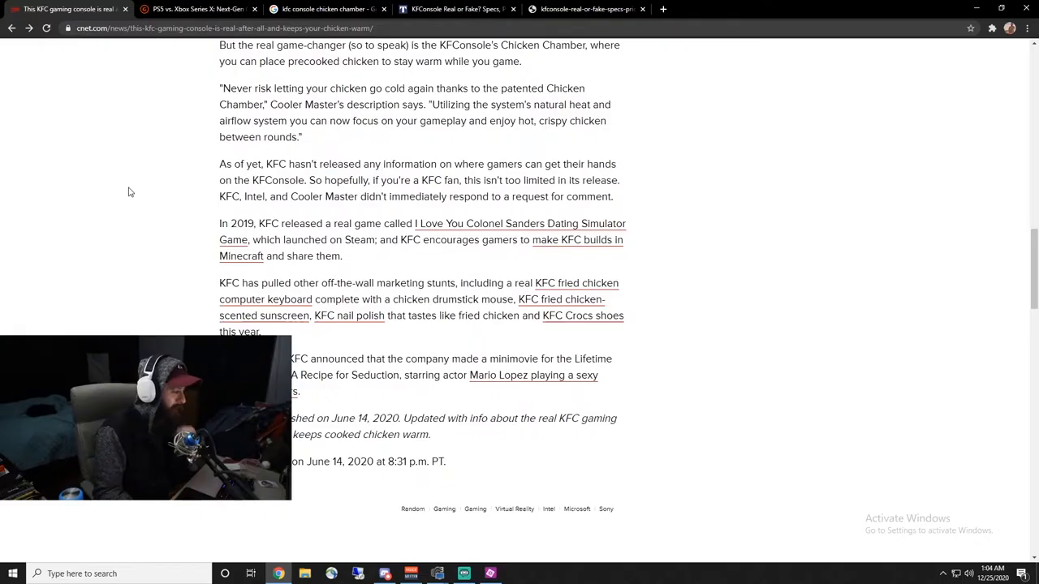
pyautogui.moveTo(157, 174)
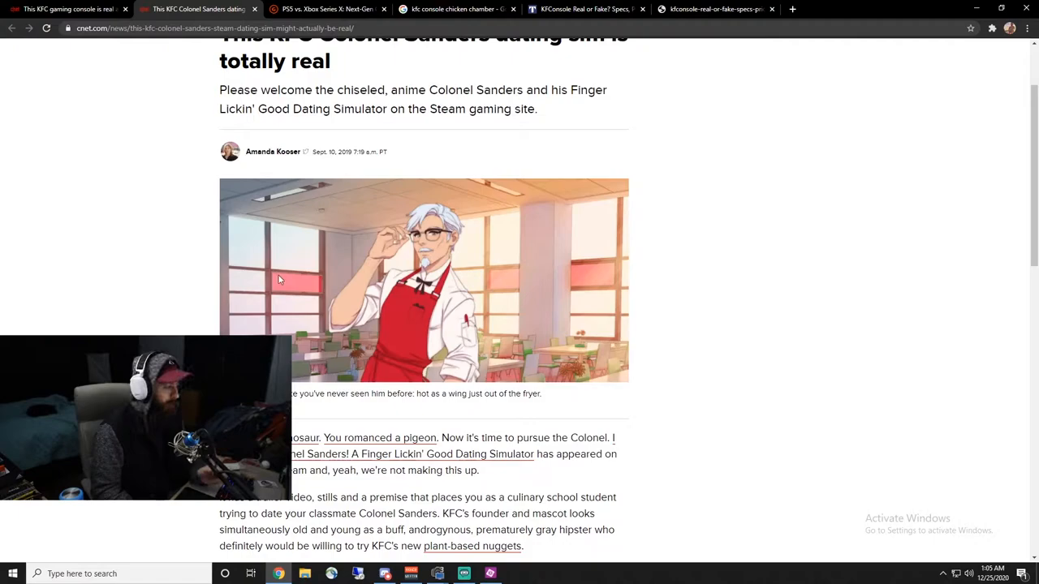
pyautogui.moveTo(484, 104)
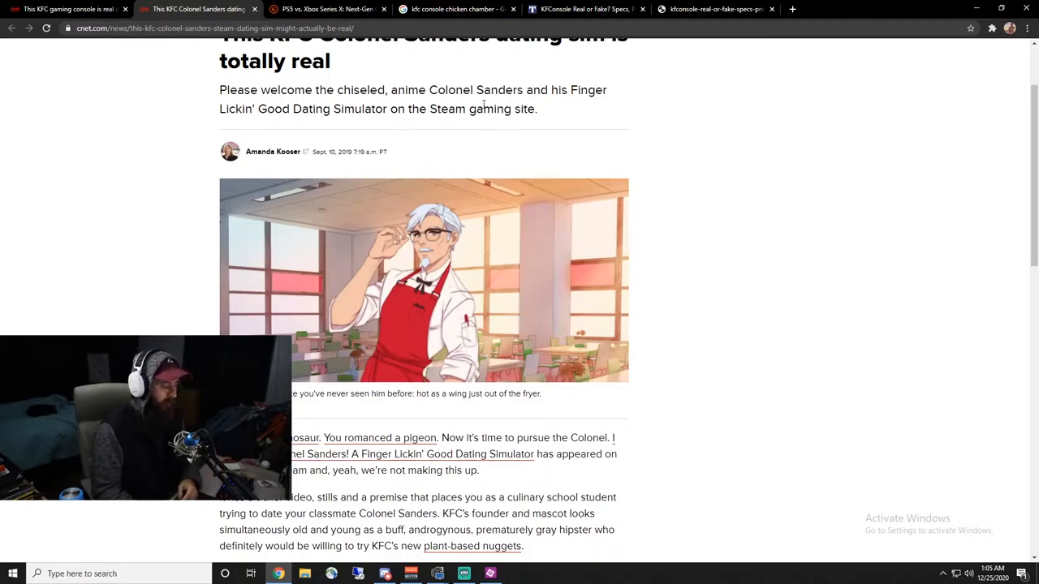
pyautogui.moveTo(416, 240)
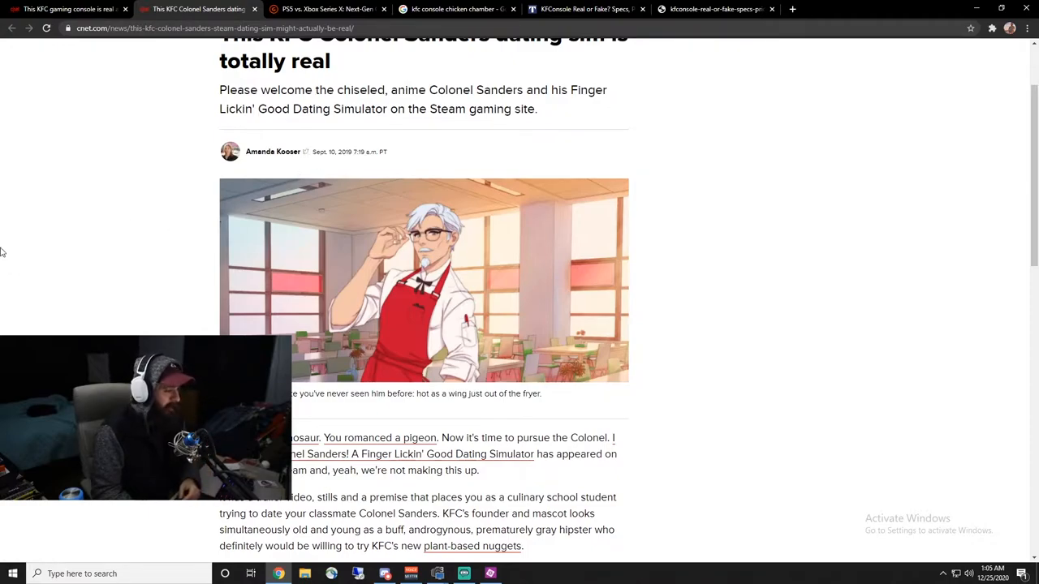
pyautogui.scroll(-3)
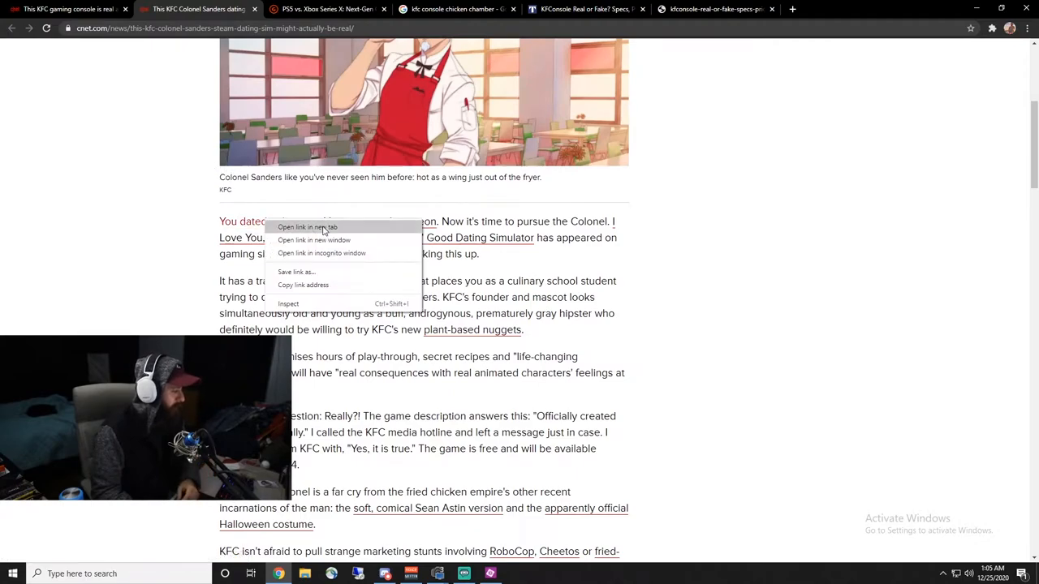
pyautogui.click(306, 227)
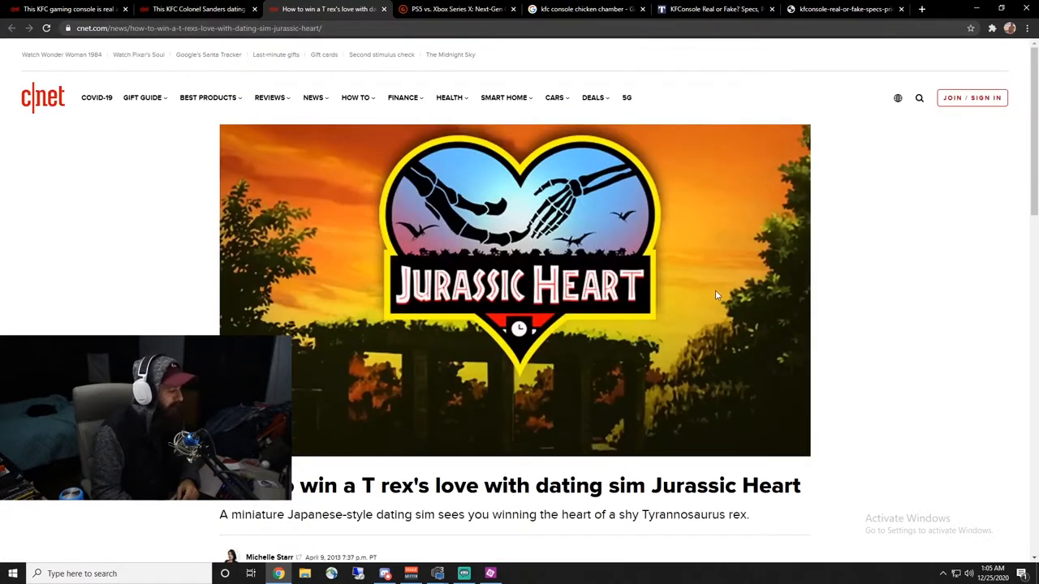
pyautogui.scroll(-3)
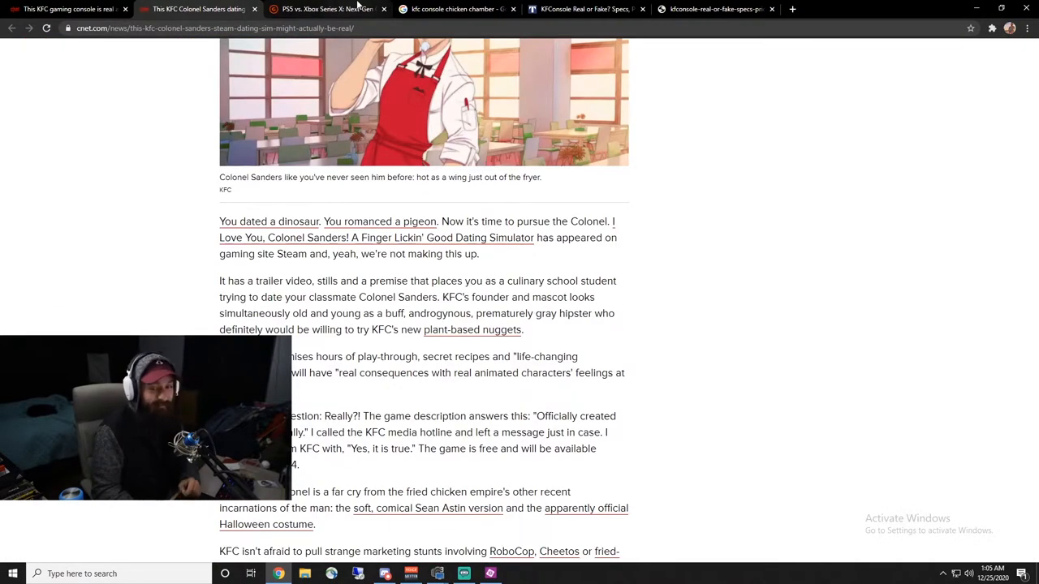
pyautogui.moveTo(406, 221)
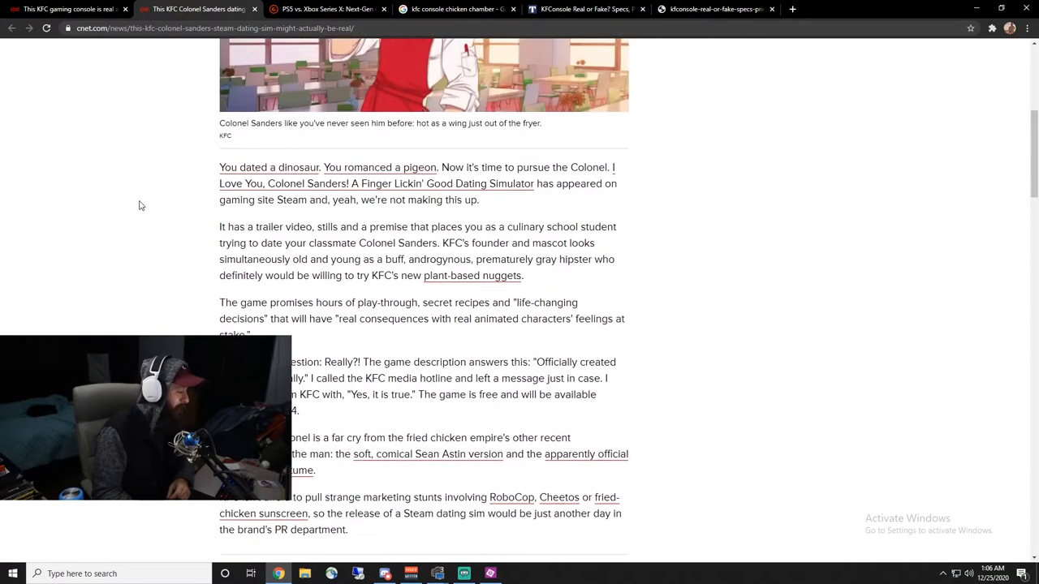
pyautogui.moveTo(396, 559)
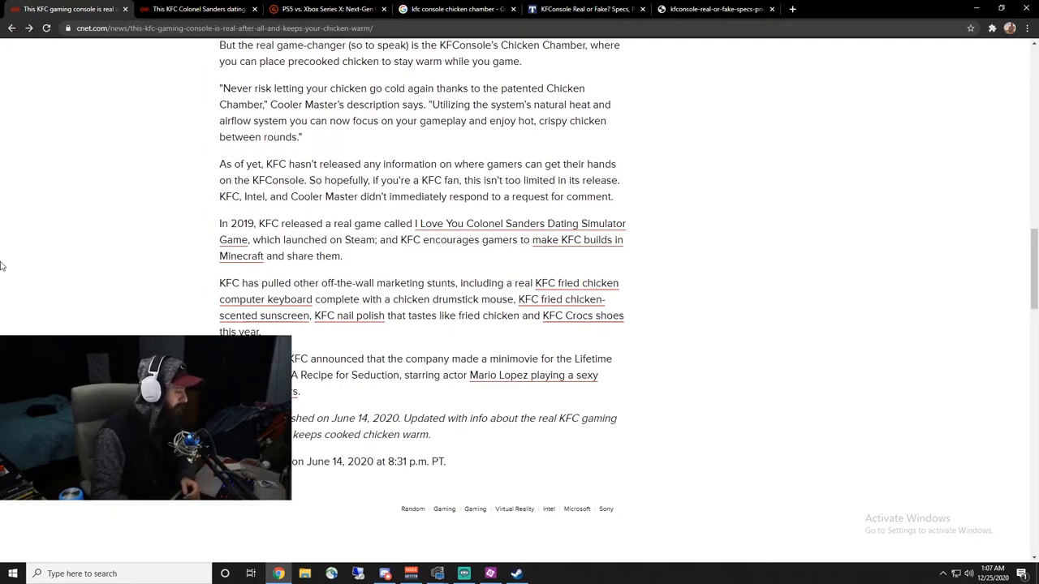
pyautogui.moveTo(94, 220)
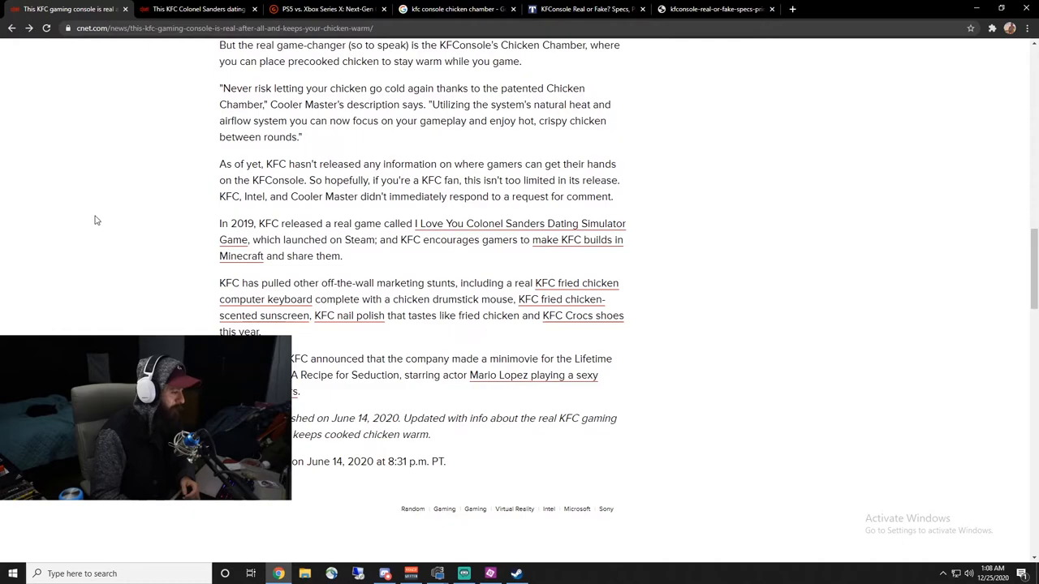
pyautogui.scroll(3)
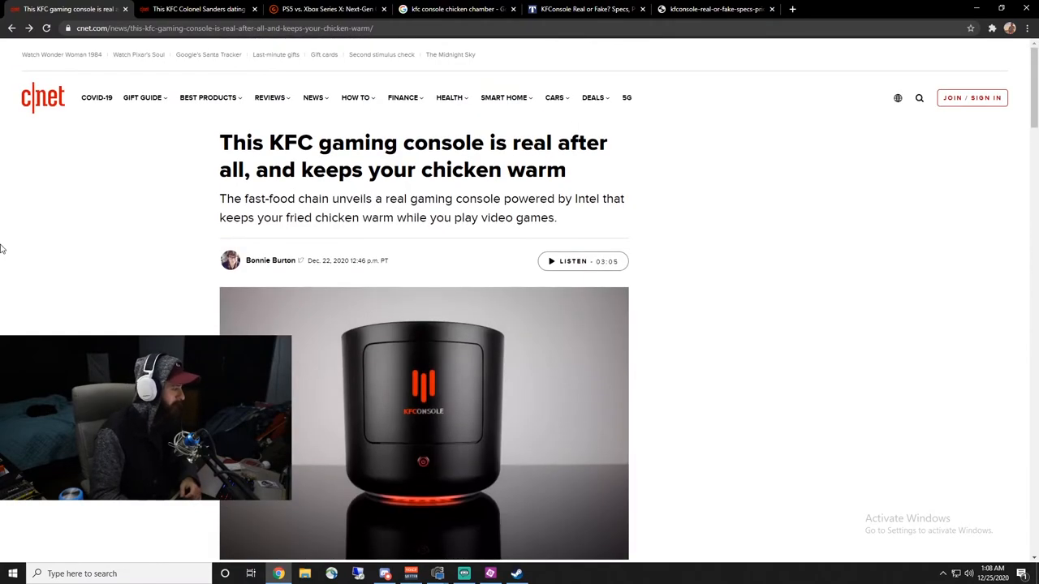
pyautogui.scroll(-3)
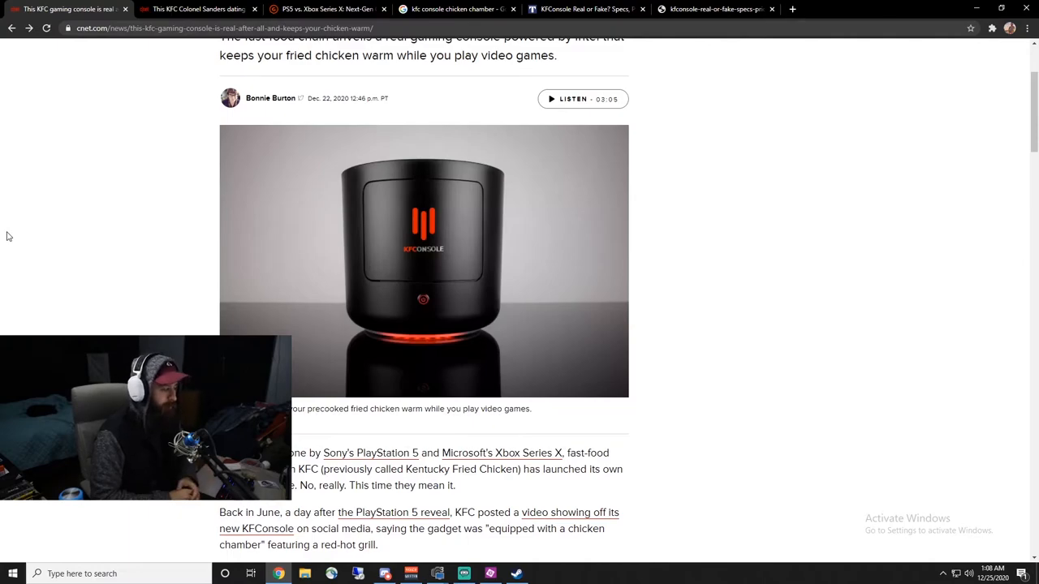
pyautogui.scroll(-3)
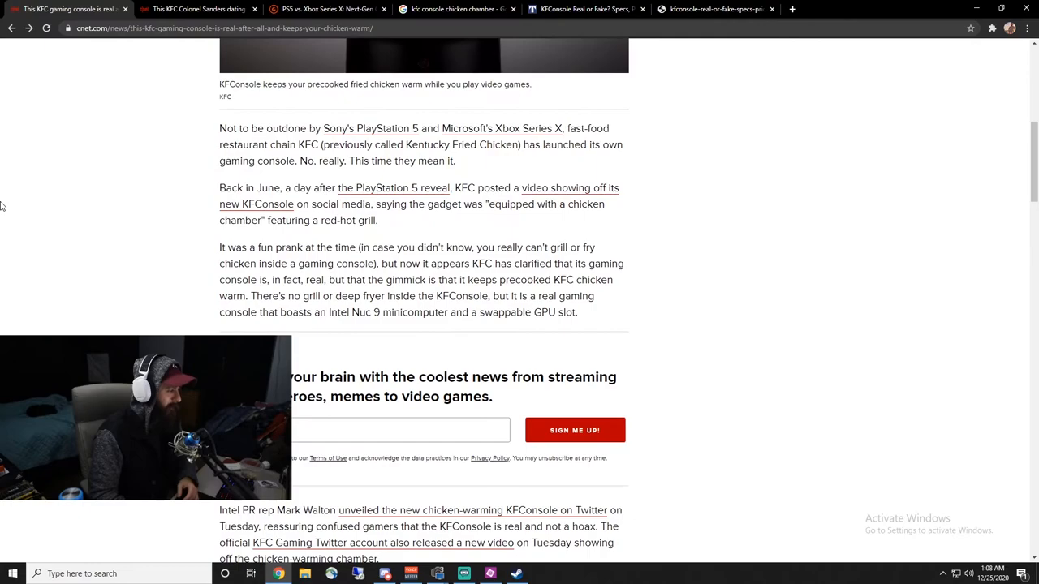